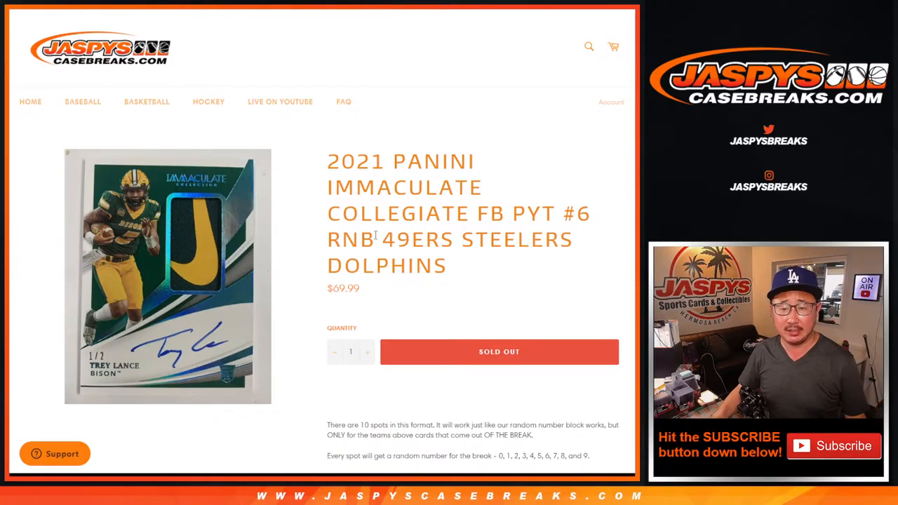
Randomize the pasted list of ten participant names in the List Randomizer.
{"action": "scroll", "scroll_direction": "down", "scroll_amount": 3}
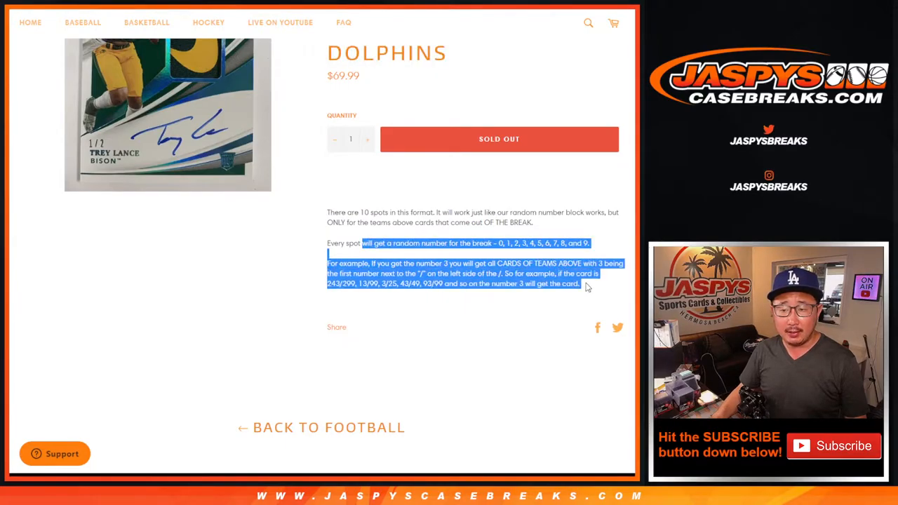
{"action": "scroll", "scroll_direction": "up", "scroll_amount": 3}
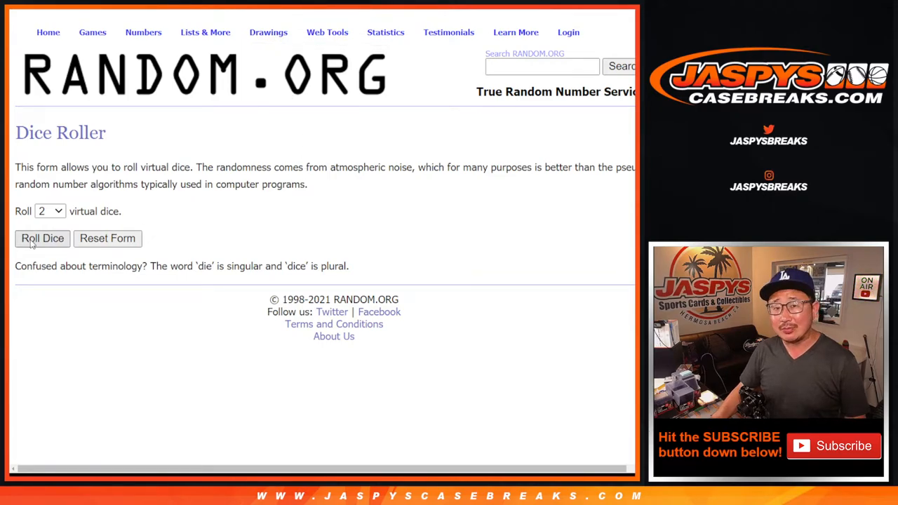
{"action": "left_click", "coordinate": [42, 238]}
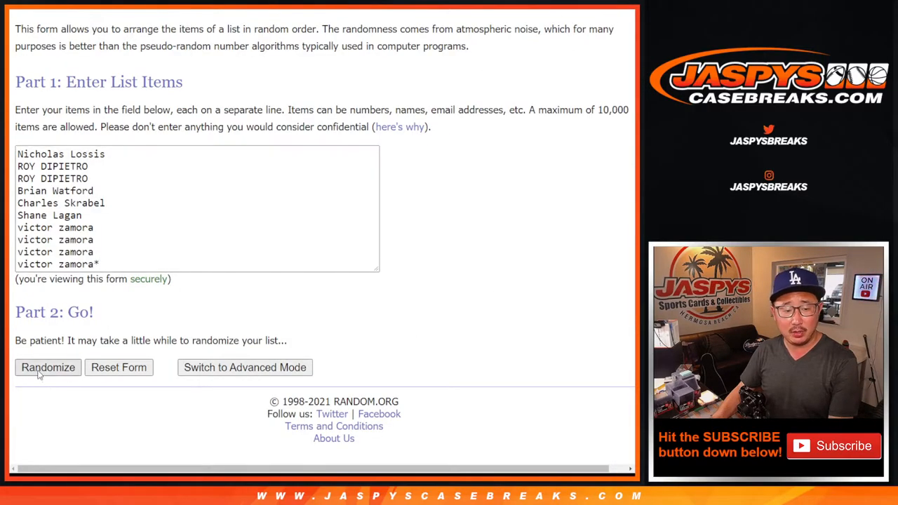
{"action": "left_click", "coordinate": [48, 368]}
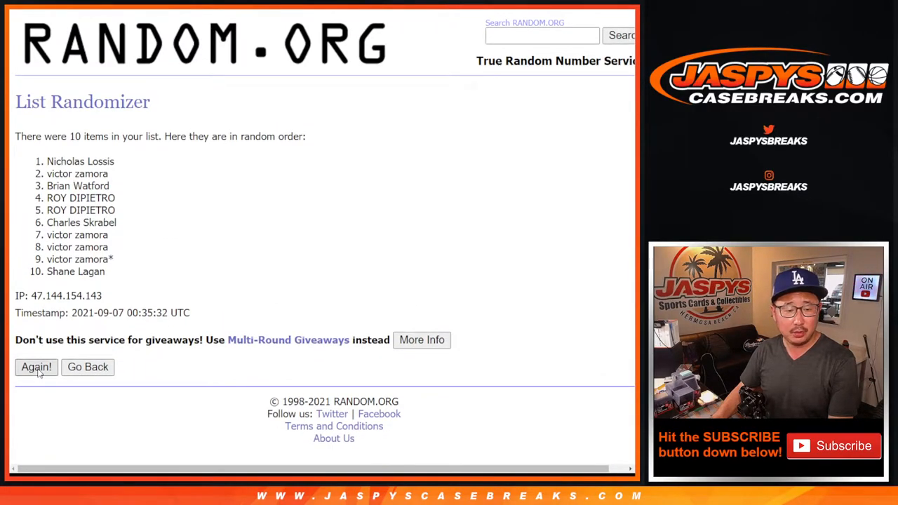
Reshuffle the ten names three more times with Again!
{"action": "left_click", "coordinate": [36, 367]}
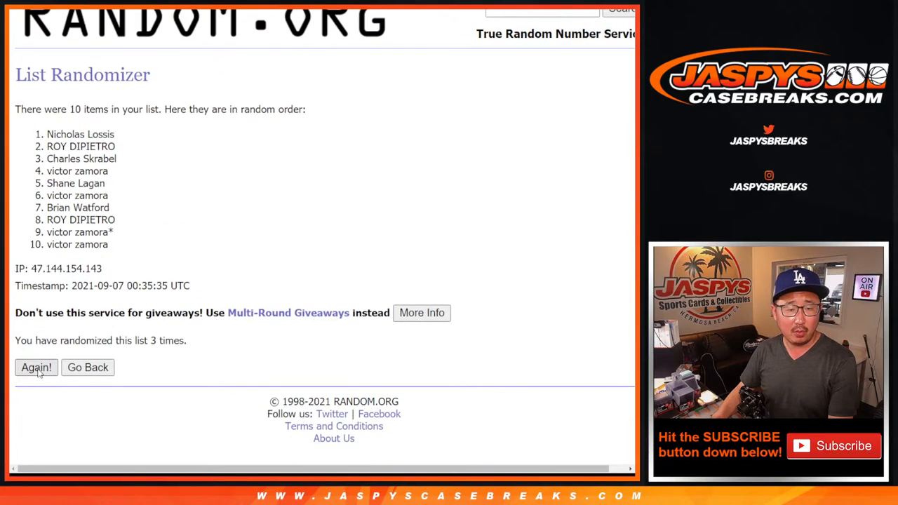
{"action": "left_click", "coordinate": [36, 367]}
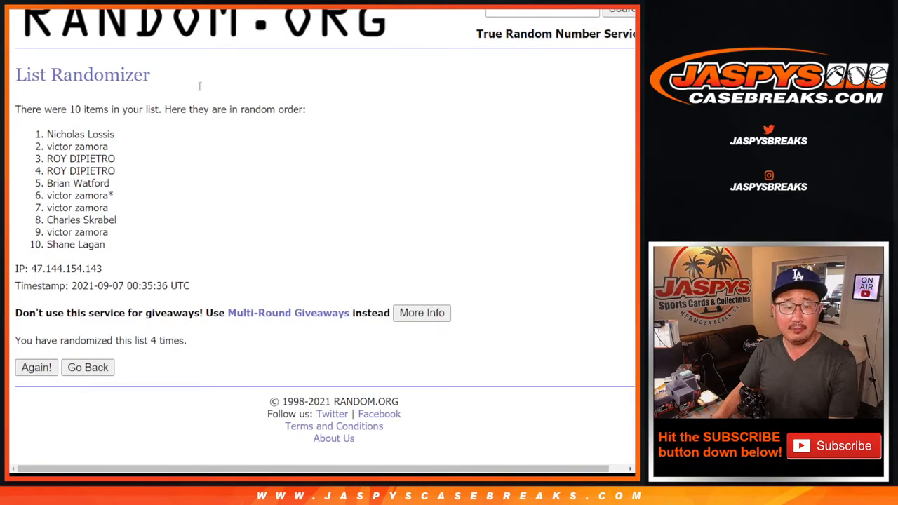
{"action": "left_click", "coordinate": [36, 367]}
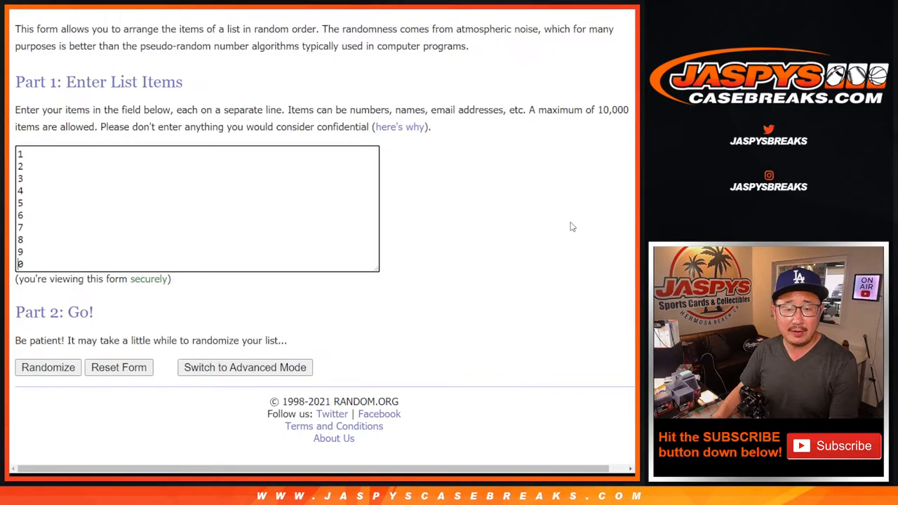
Randomize the digits 1–9 and 0, reshuffle several times, and select the shuffled result for copying.
{"action": "left_click", "coordinate": [48, 368]}
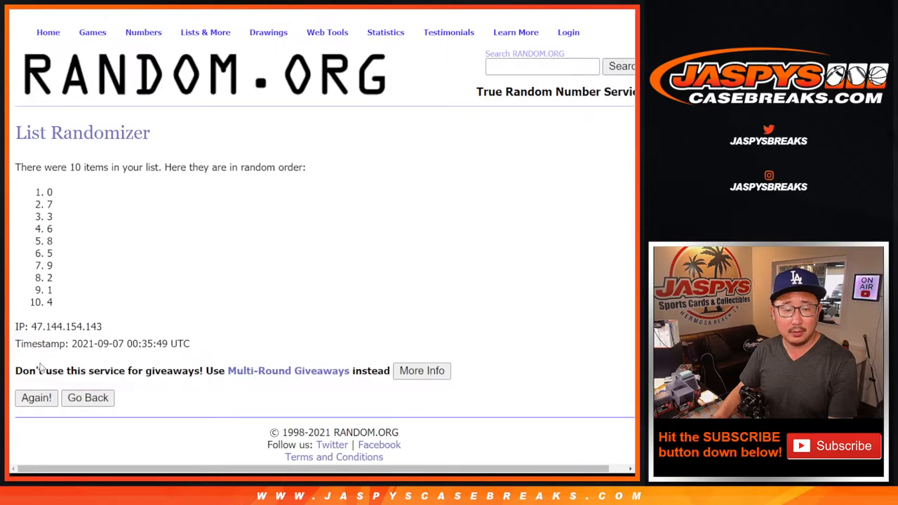
{"action": "left_click", "coordinate": [36, 397]}
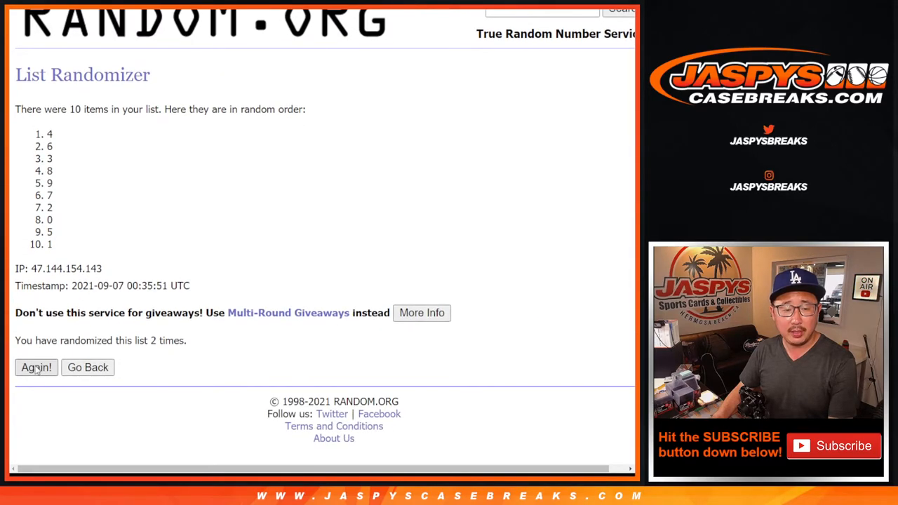
{"action": "left_click", "coordinate": [37, 367]}
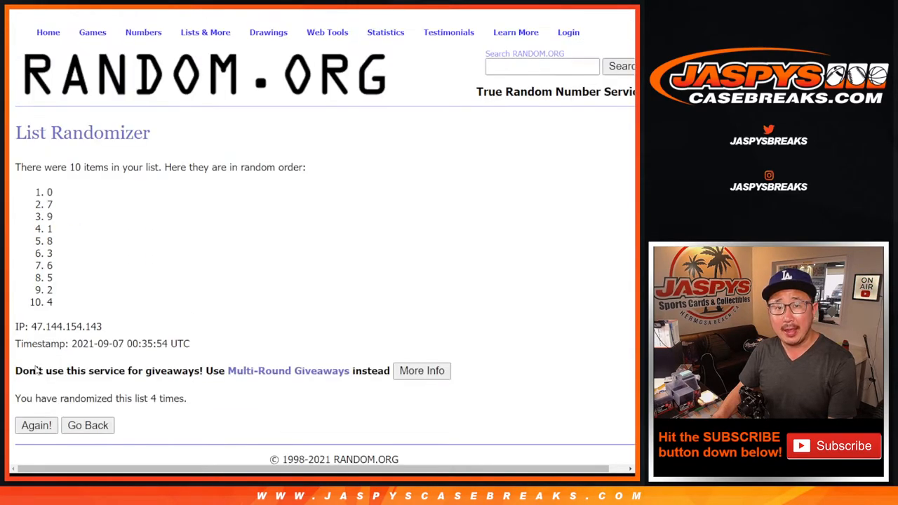
{"action": "left_click", "coordinate": [36, 425]}
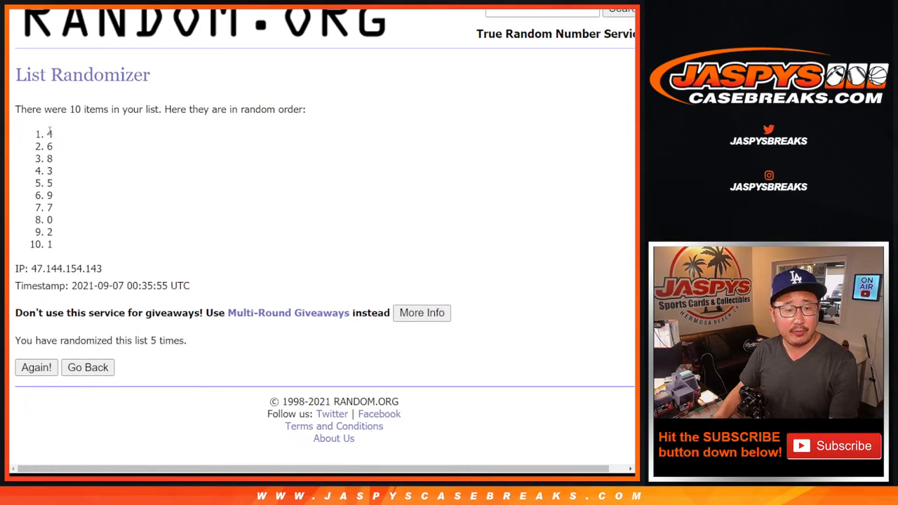
{"action": "left_click_drag", "start_coordinate": [50, 134], "coordinate": [49, 244]}
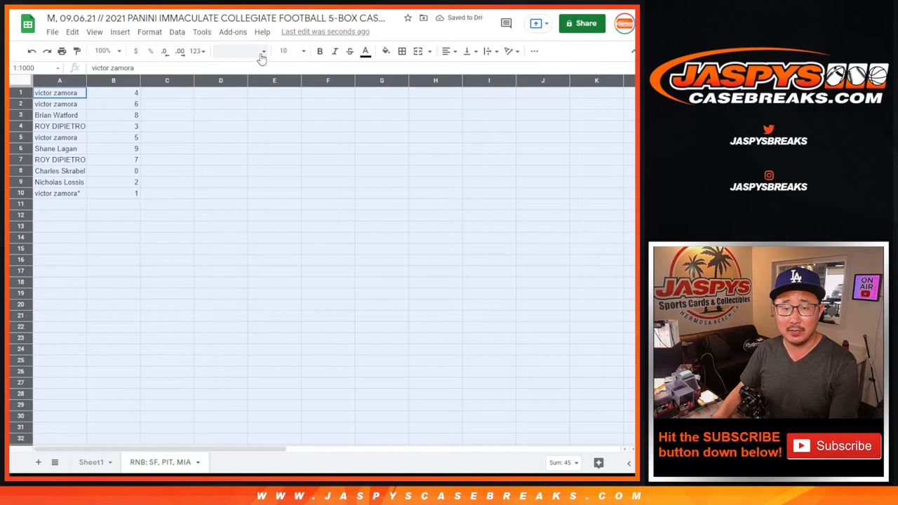
Zoom the sheet to 150% so the name-and-number list is larger.
{"action": "left_click", "coordinate": [289, 50]}
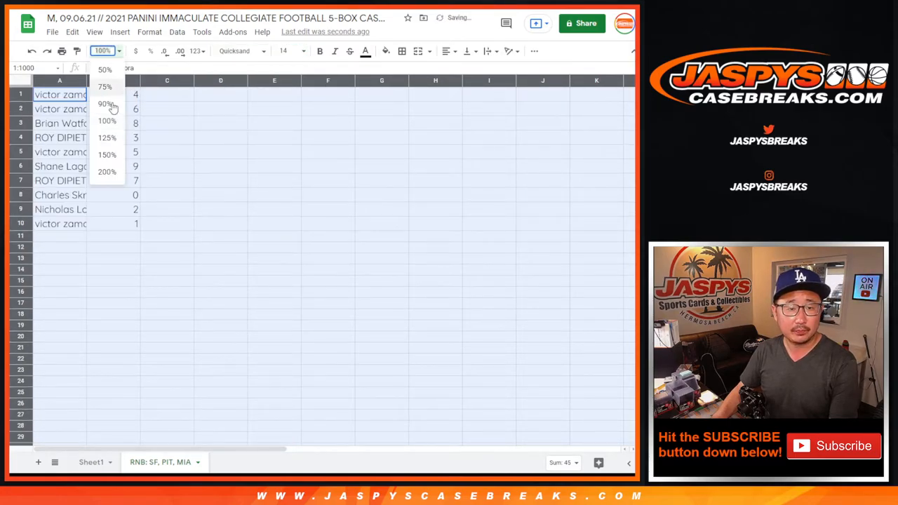
{"action": "left_click", "coordinate": [107, 155]}
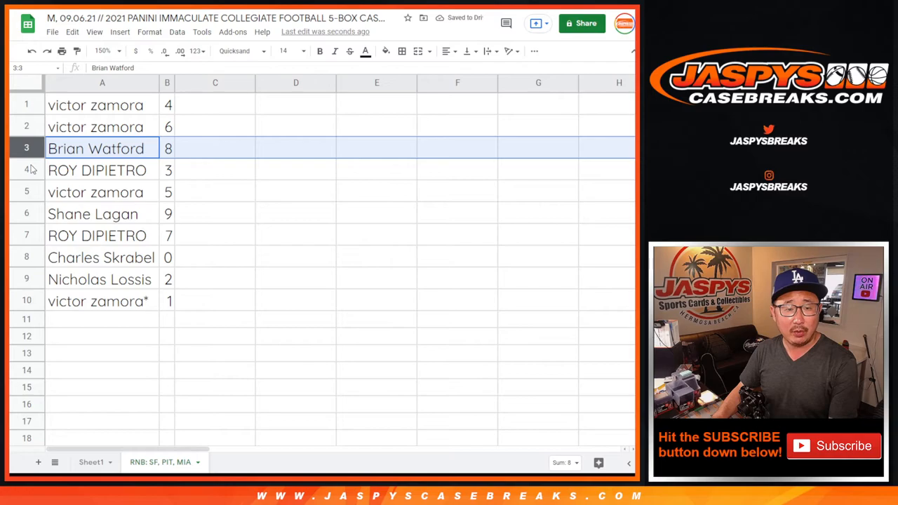
{"action": "left_click", "coordinate": [92, 213]}
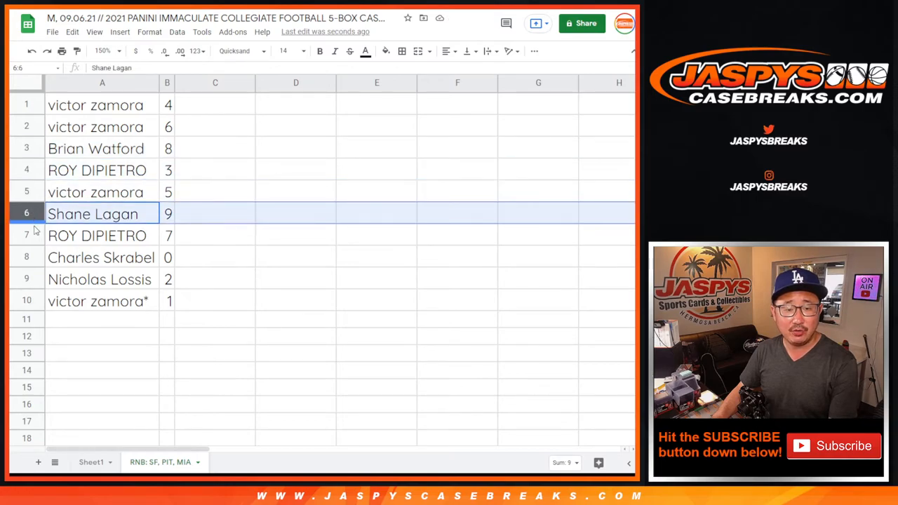
{"action": "left_click", "coordinate": [100, 280]}
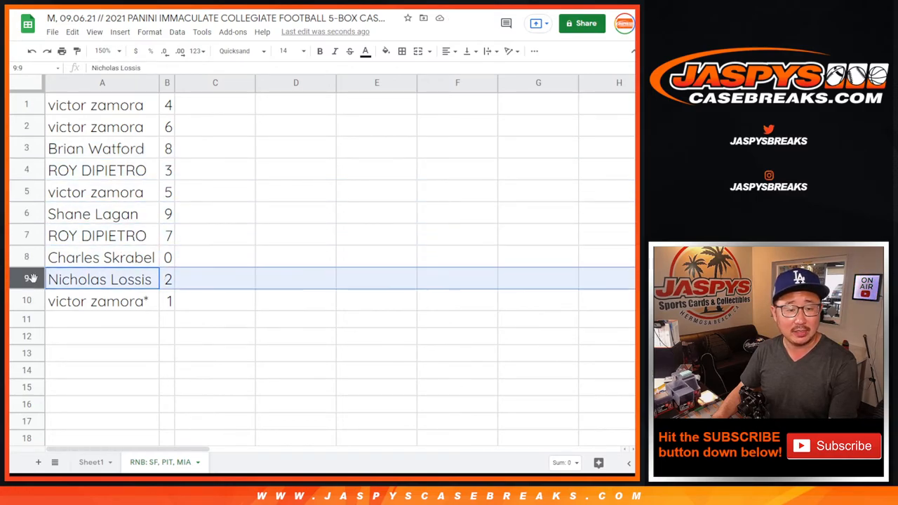
{"action": "left_click", "coordinate": [98, 300]}
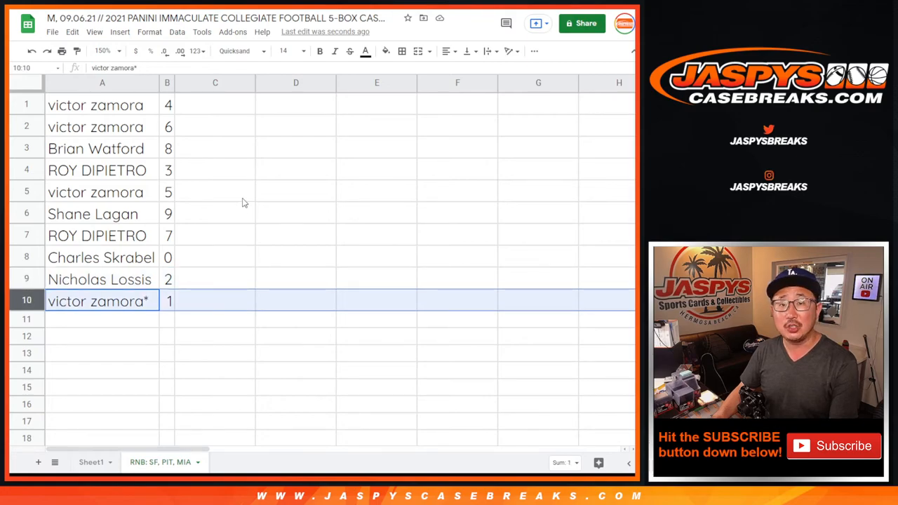
{"action": "left_click", "coordinate": [177, 31]}
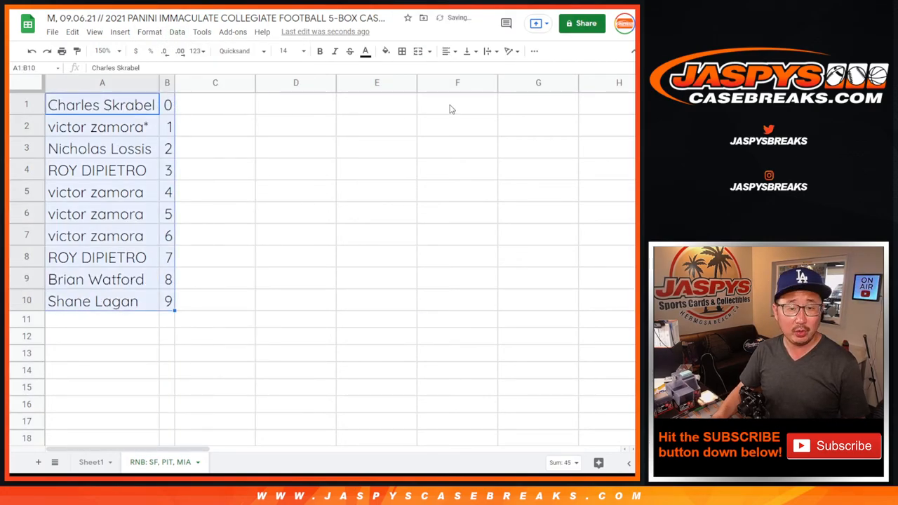
Center the names and numbers horizontally in their cells.
{"action": "left_click", "coordinate": [446, 51]}
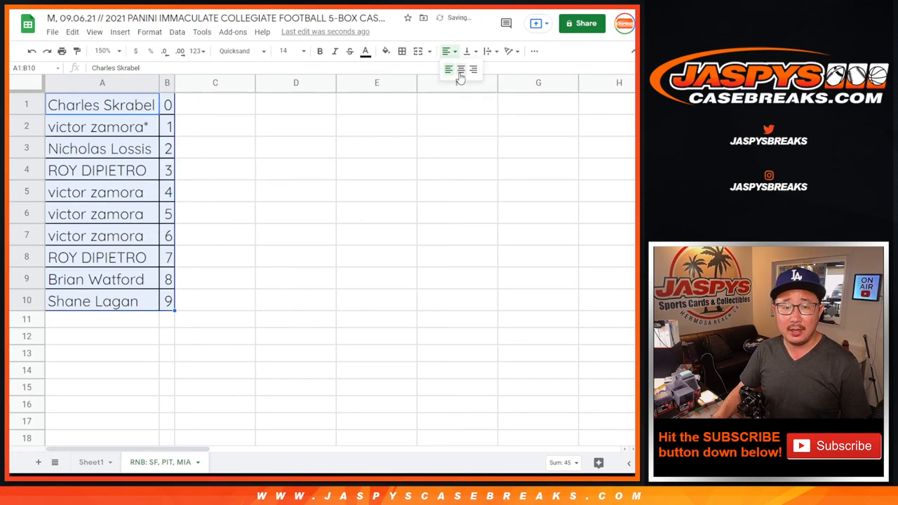
{"action": "left_click", "coordinate": [449, 70]}
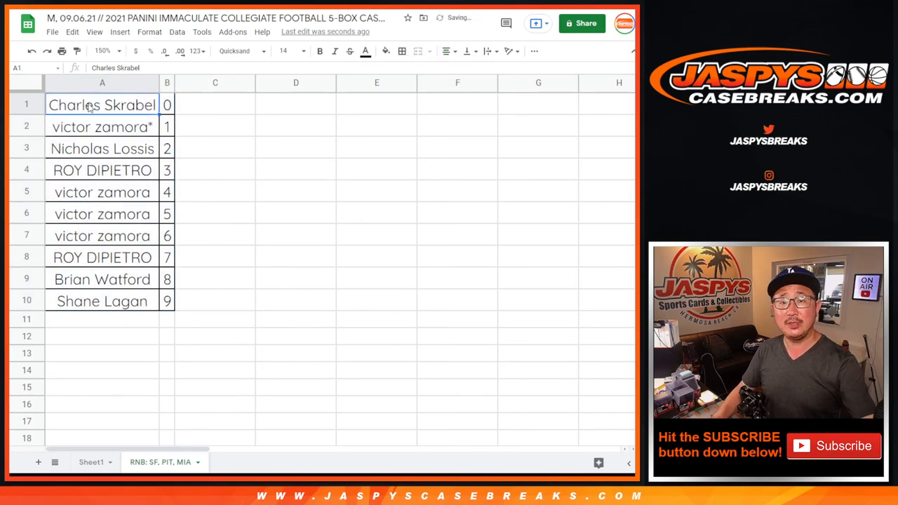